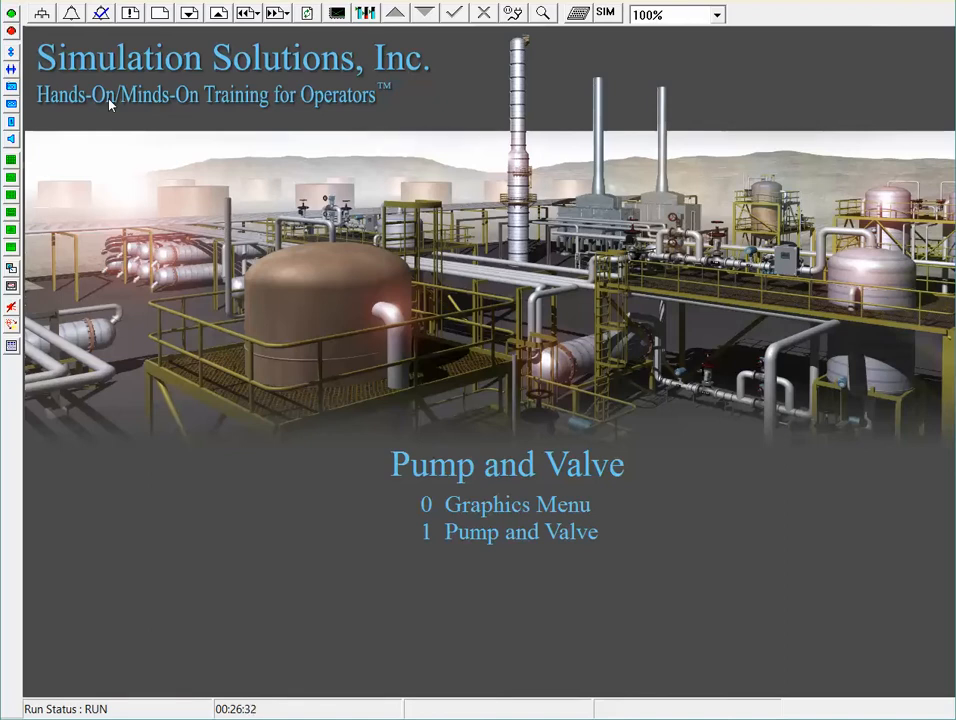
Bring up the LIC-130 controller faceplate for tank T-130, in automatic at 50 percent setpoint.
left_click(520, 532)
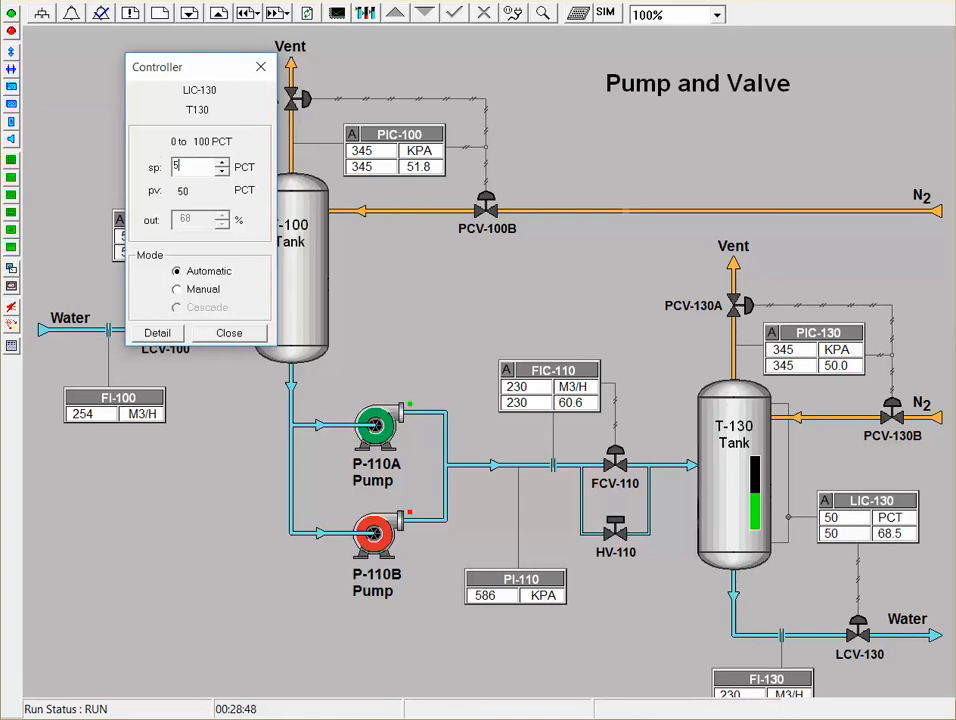
left_click(228, 332)
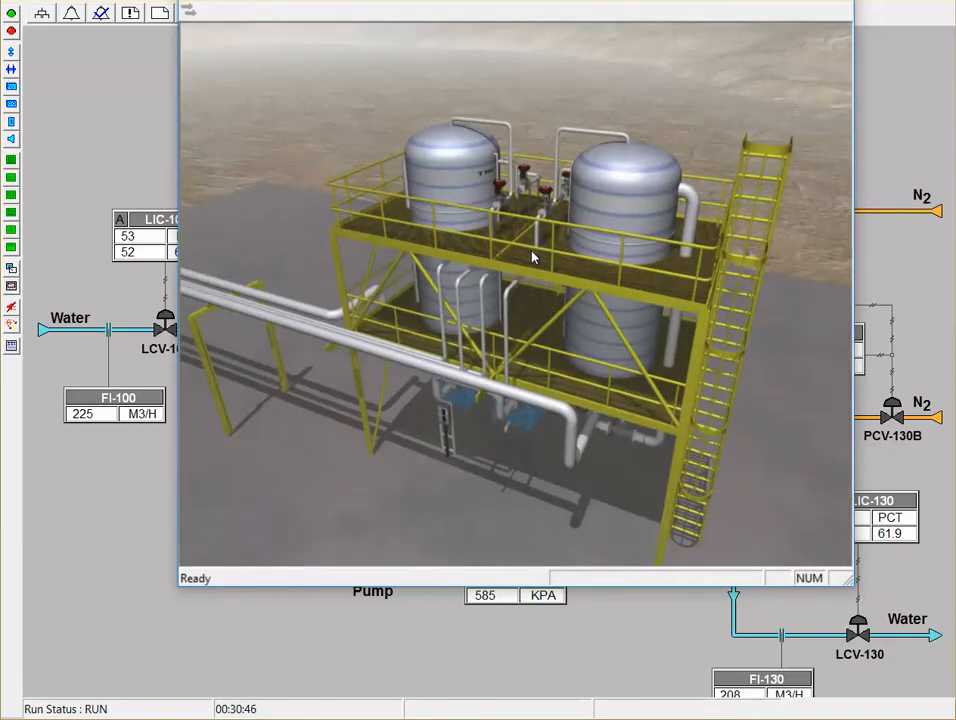
mouse_move(552, 328)
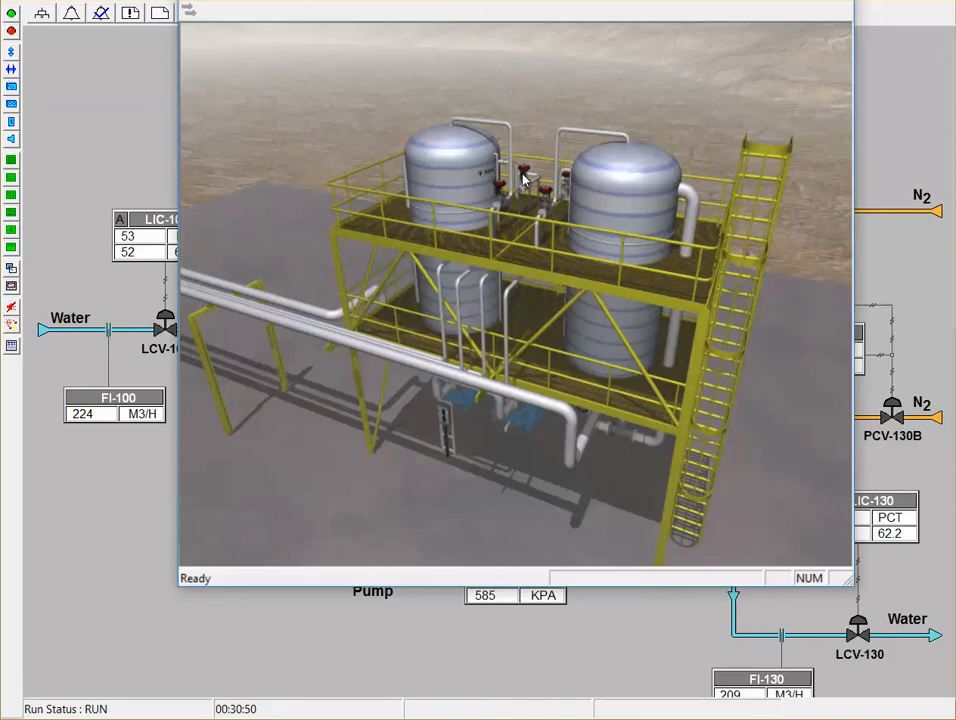
mouse_move(540, 178)
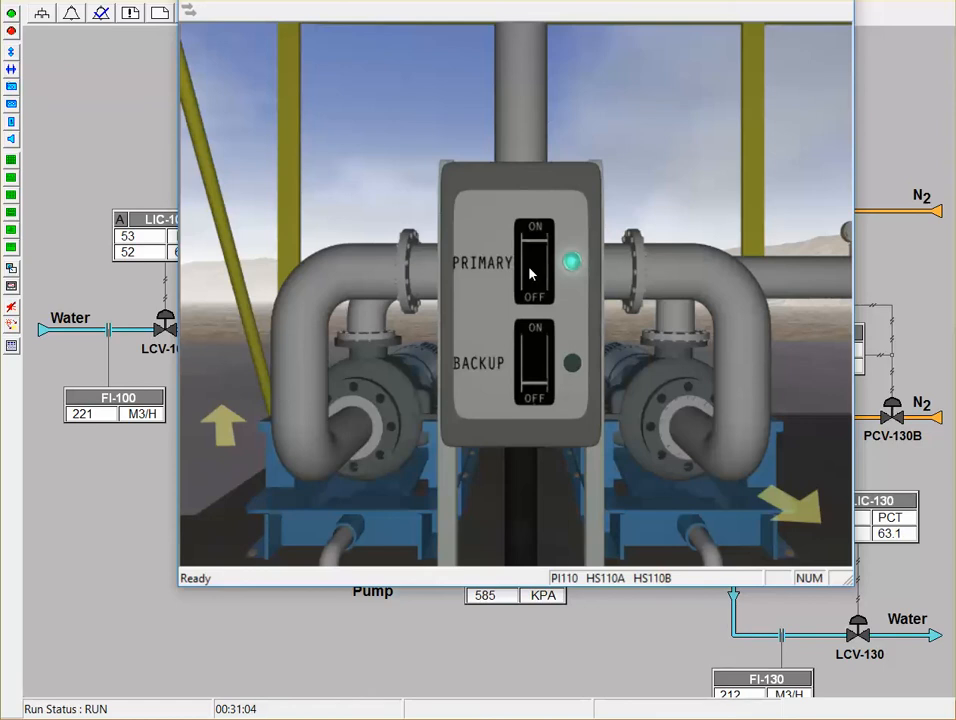
mouse_move(134, 504)
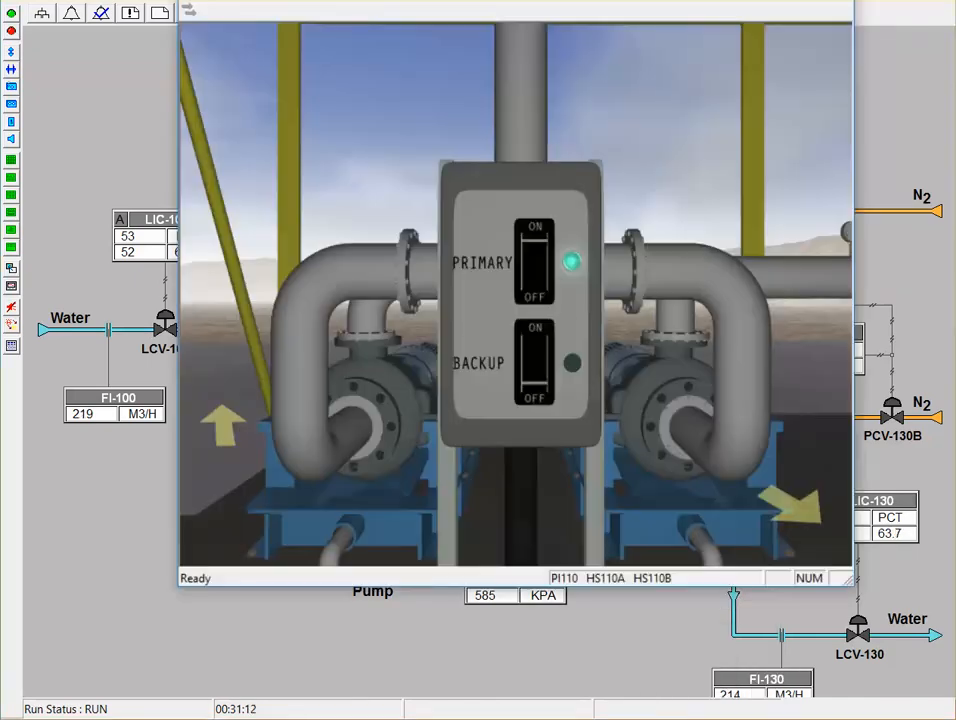
mouse_move(532, 310)
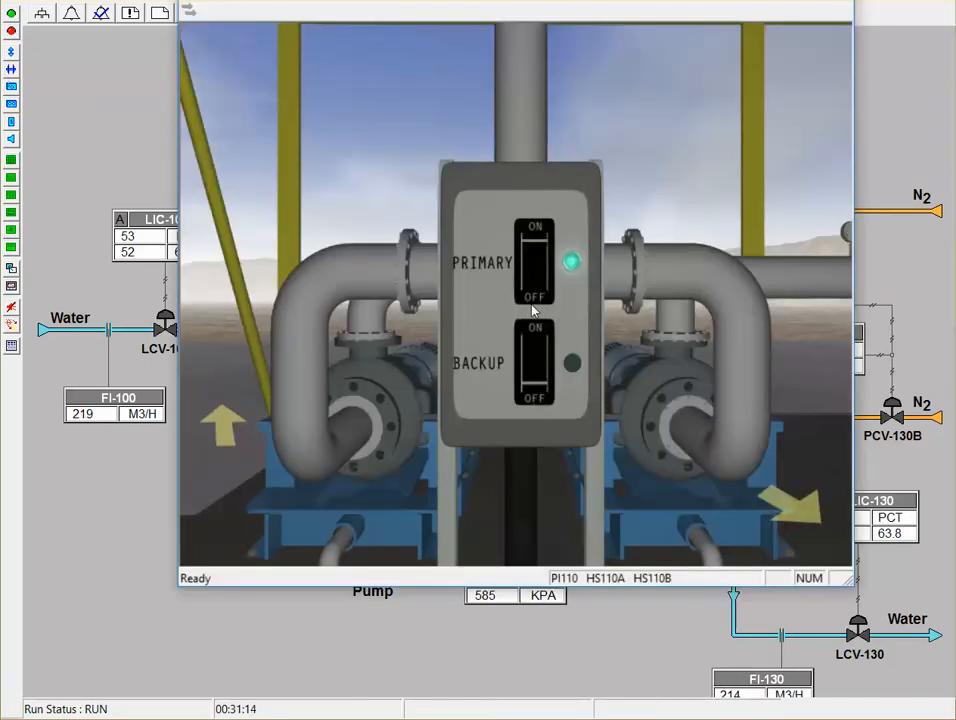